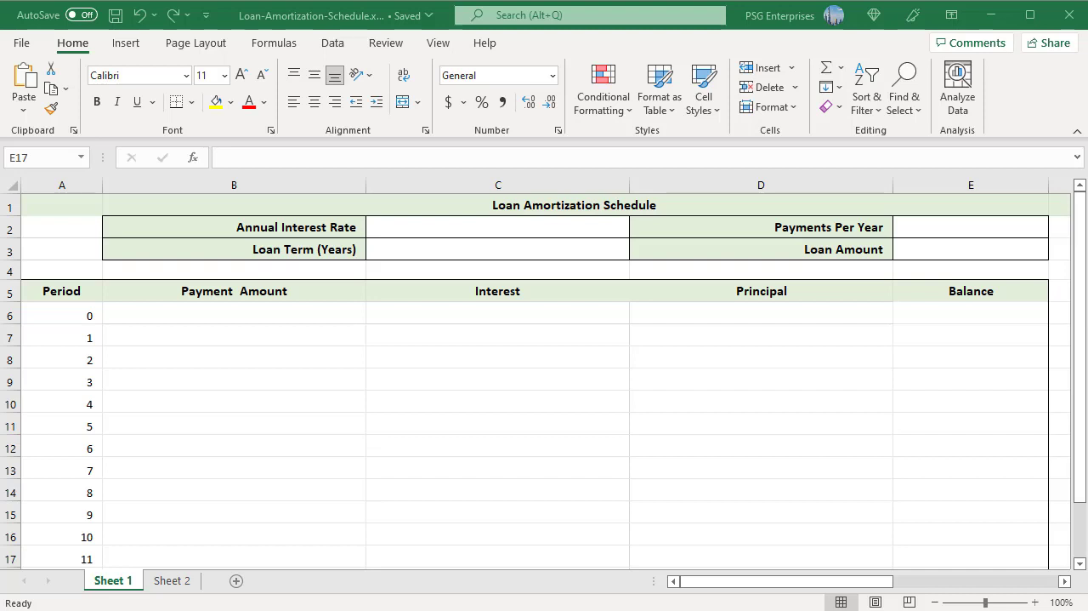
pyautogui.moveTo(423, 342)
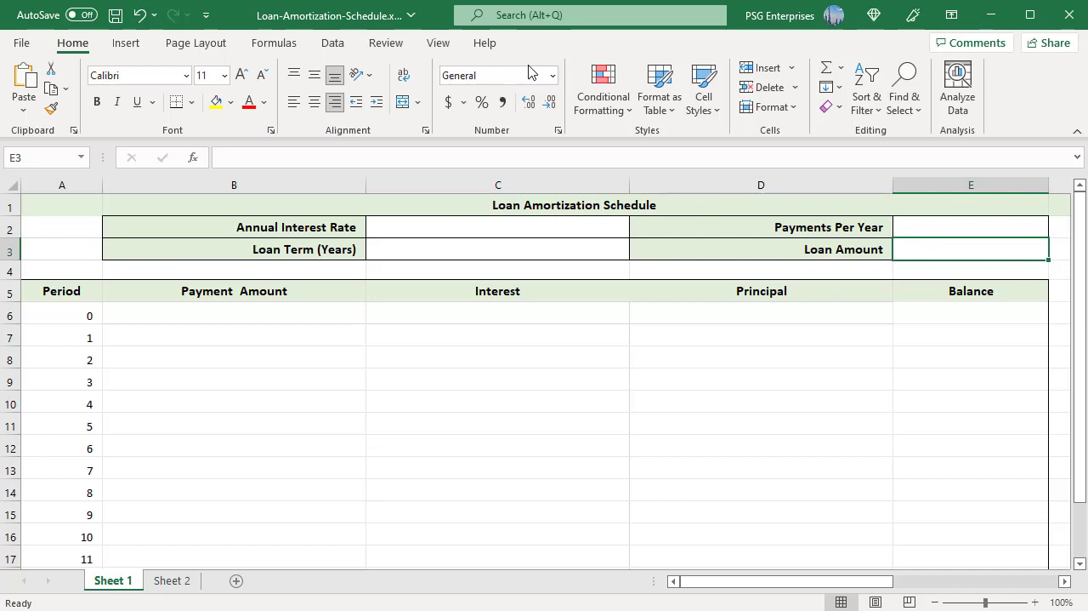
# Apply the Currency number format to the Loan Amount cell E3.
pyautogui.click(551, 74)
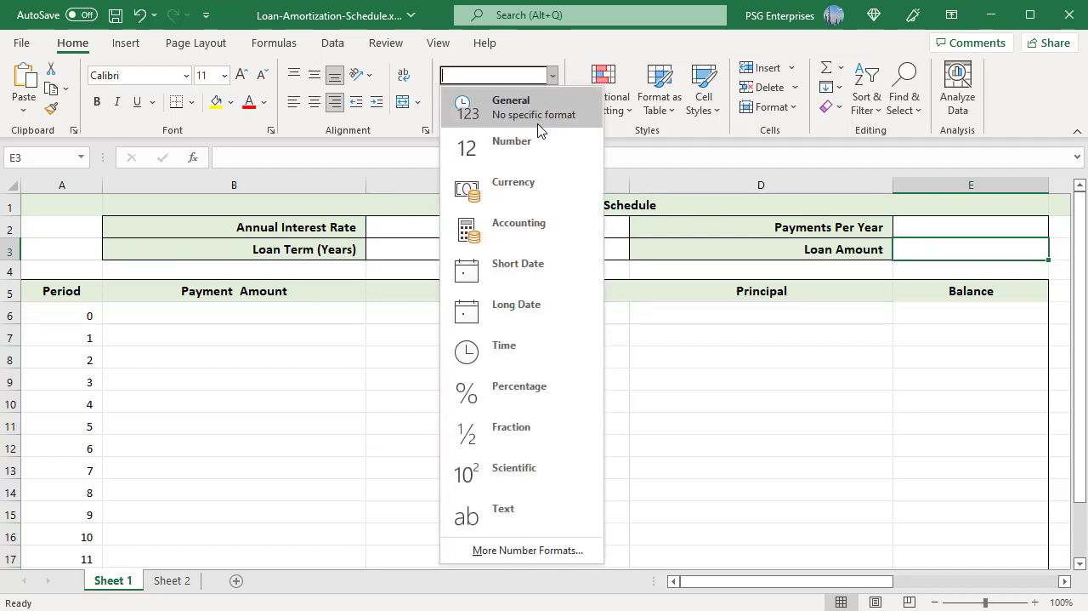
pyautogui.click(513, 182)
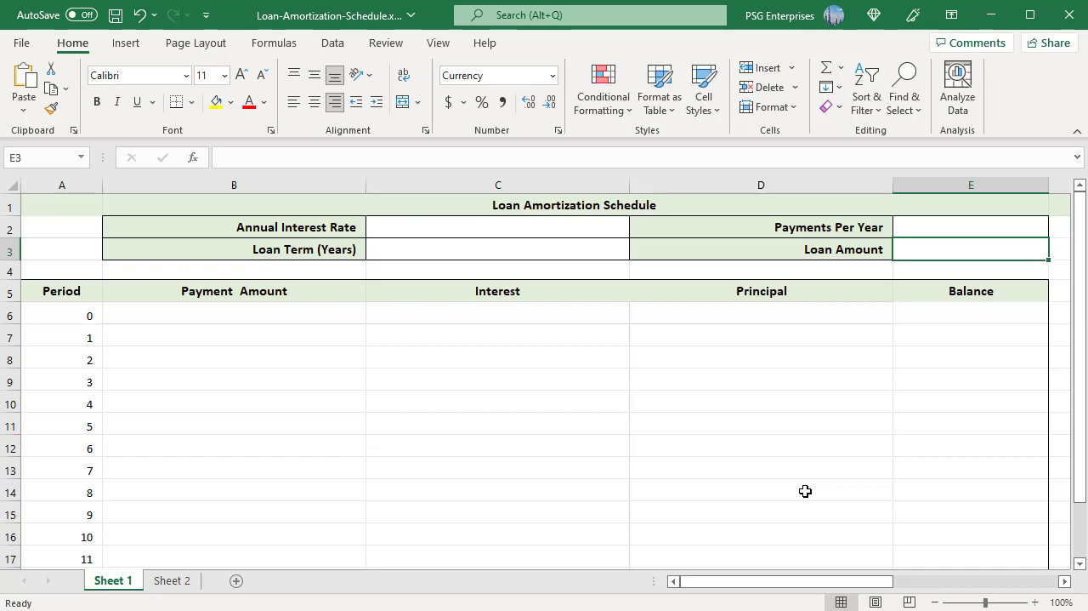
pyautogui.moveTo(543, 481)
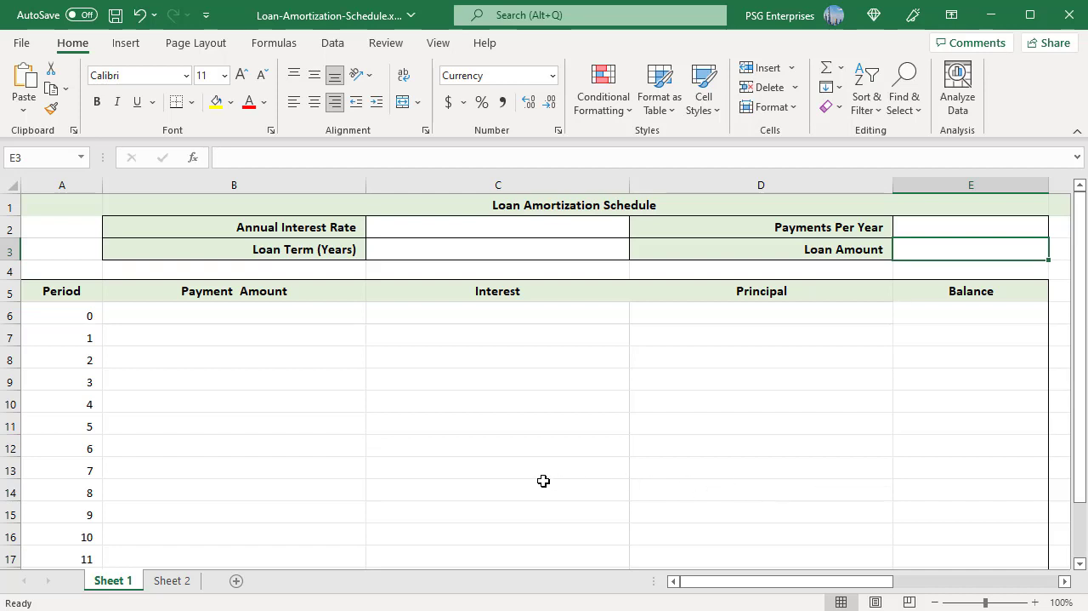
# Enter 9% as the annual rate in C2 and 12 payments per year in E2.
pyautogui.click(409, 227)
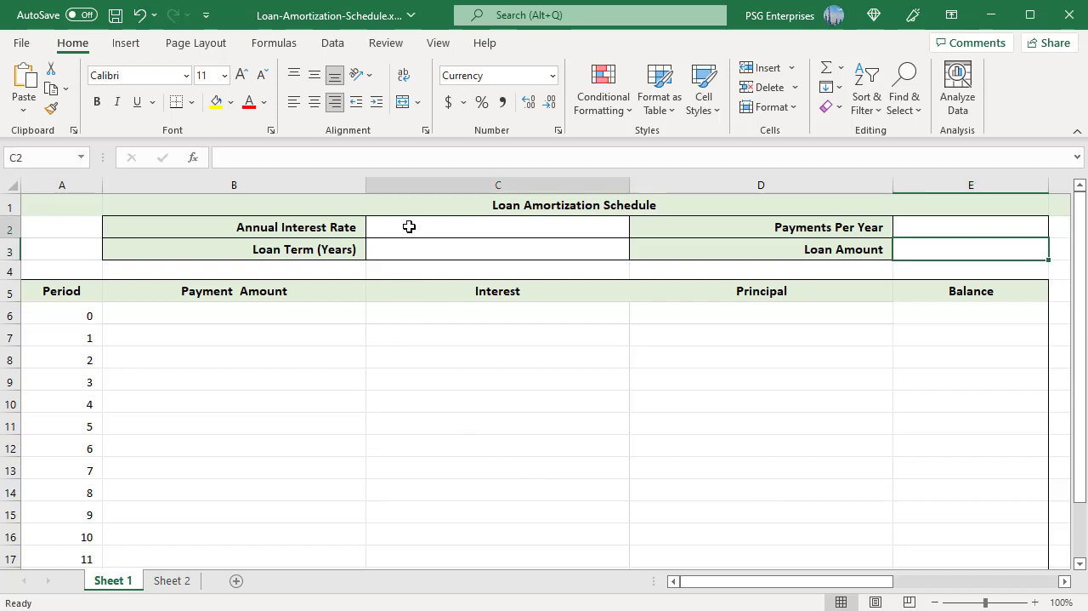
pyautogui.write('9%')
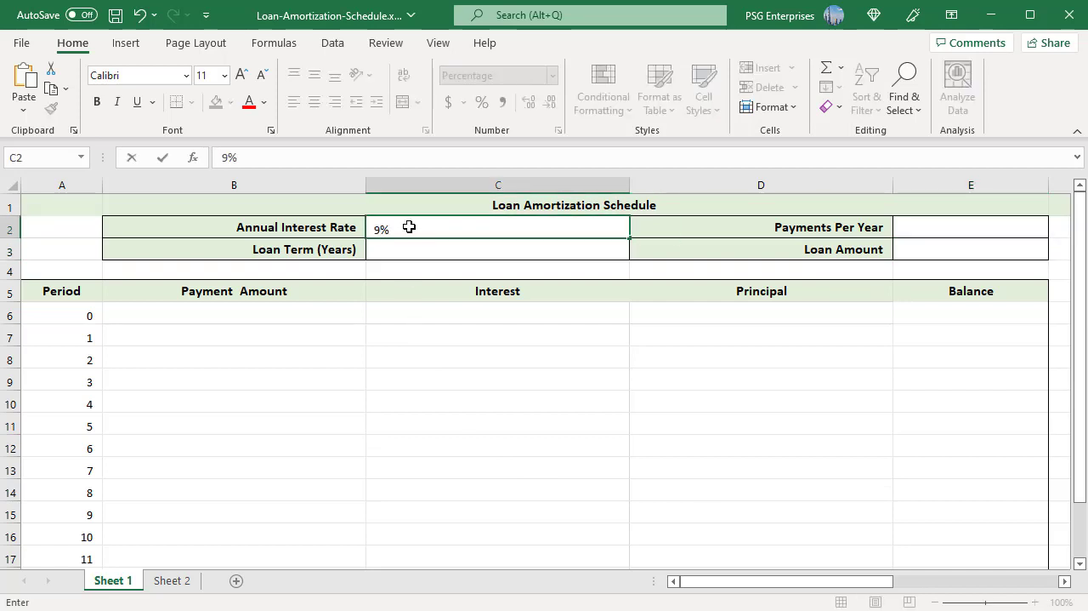
pyautogui.click(970, 227)
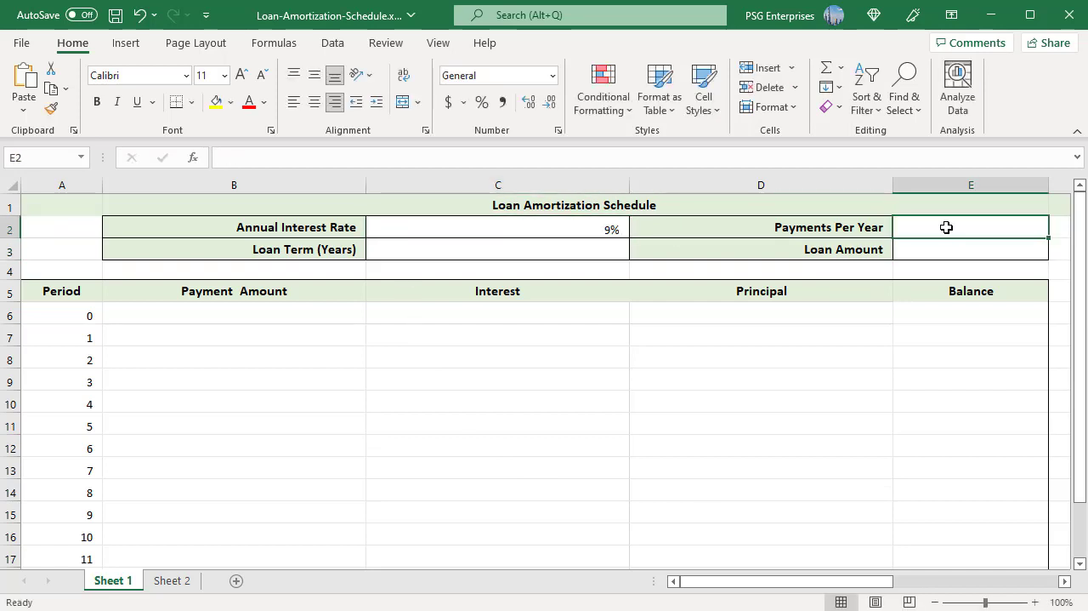
pyautogui.write('12')
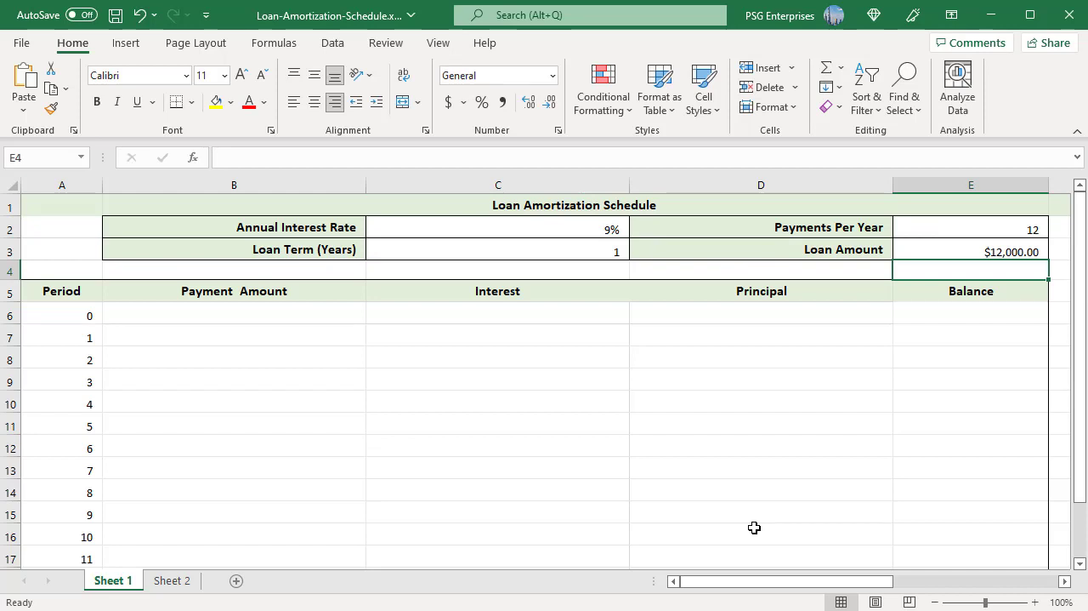
pyautogui.moveTo(749, 527)
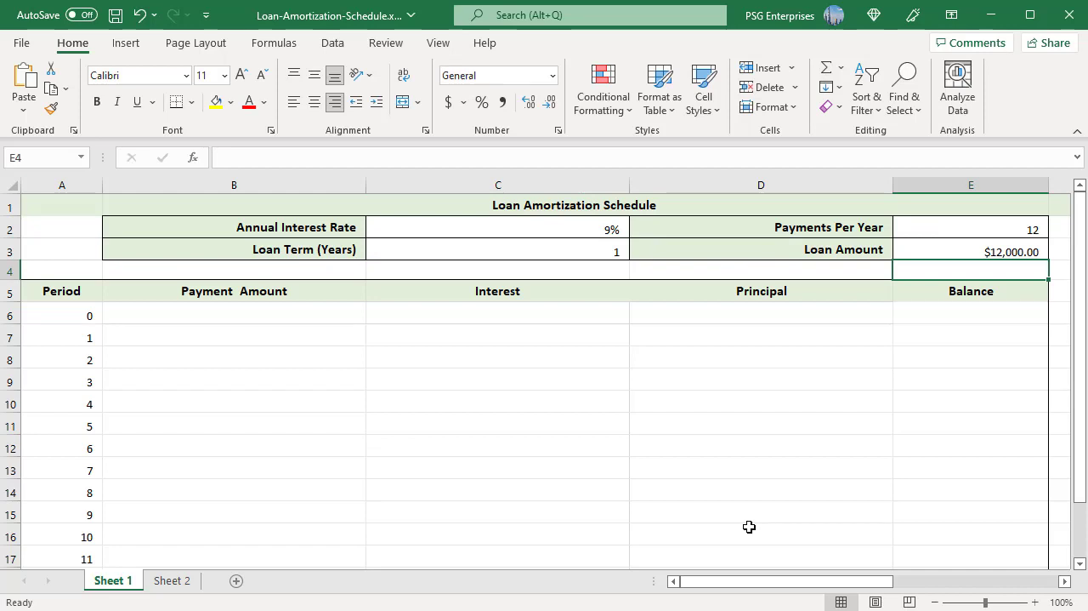
pyautogui.moveTo(674, 521)
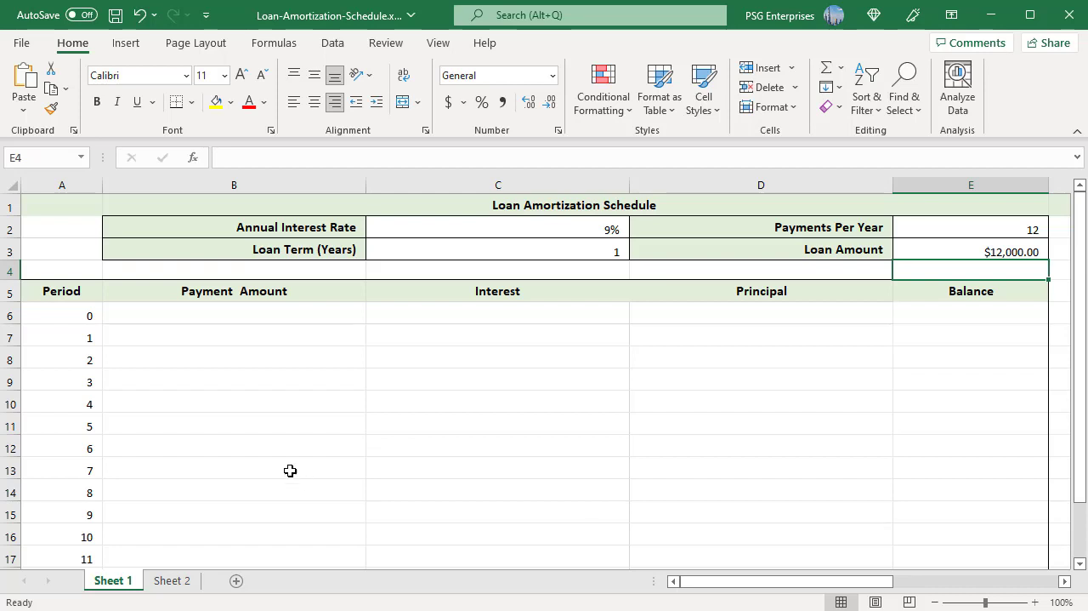
# Scroll down to check the period rows and back up to the period 0 balance.
pyautogui.scroll(-3)
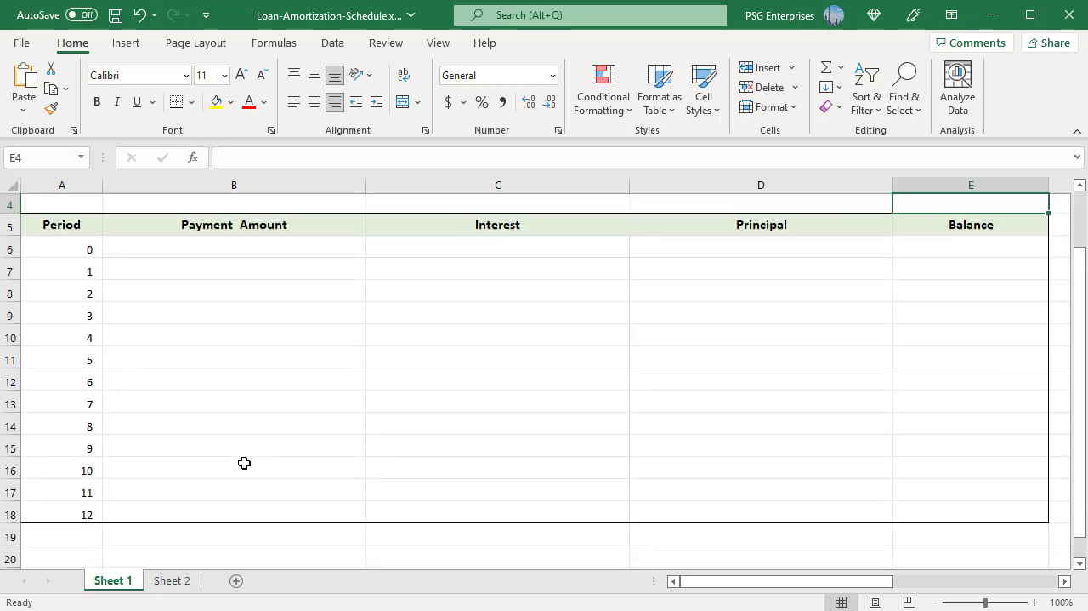
pyautogui.moveTo(281, 444)
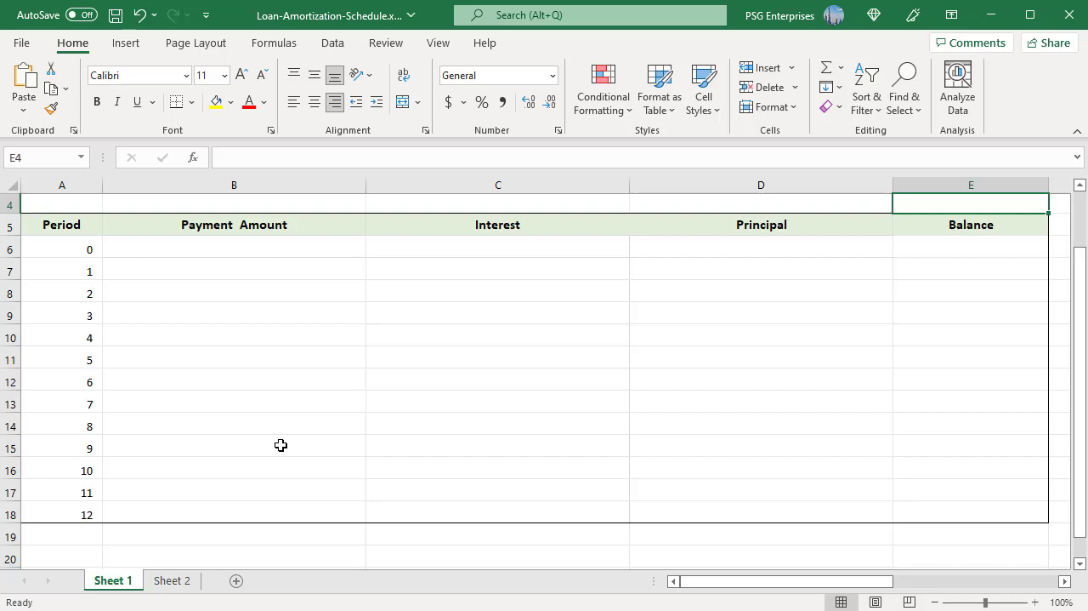
pyautogui.scroll(3)
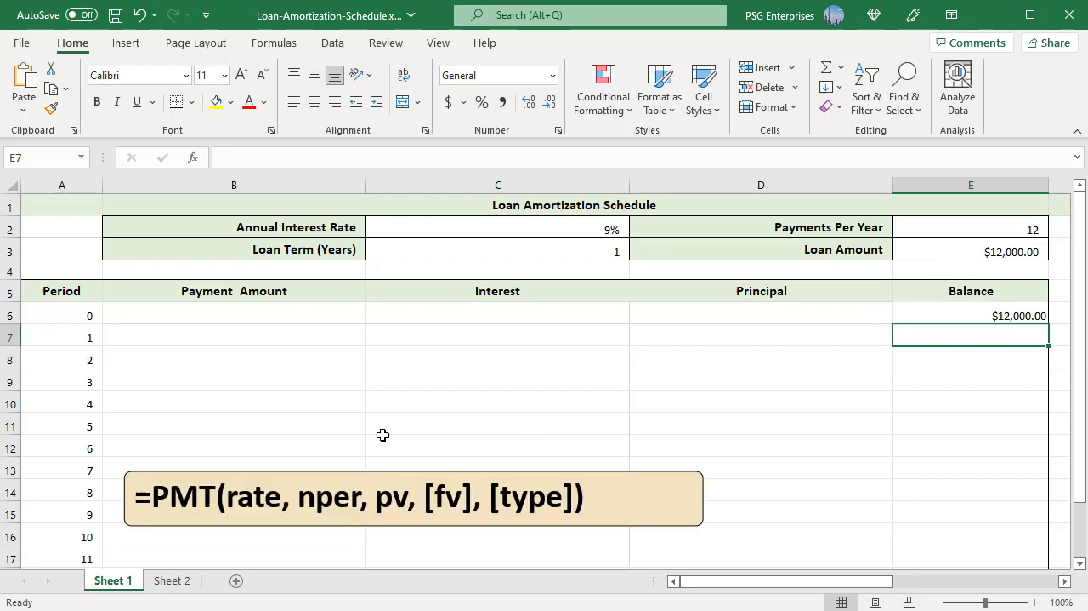
pyautogui.moveTo(428, 436)
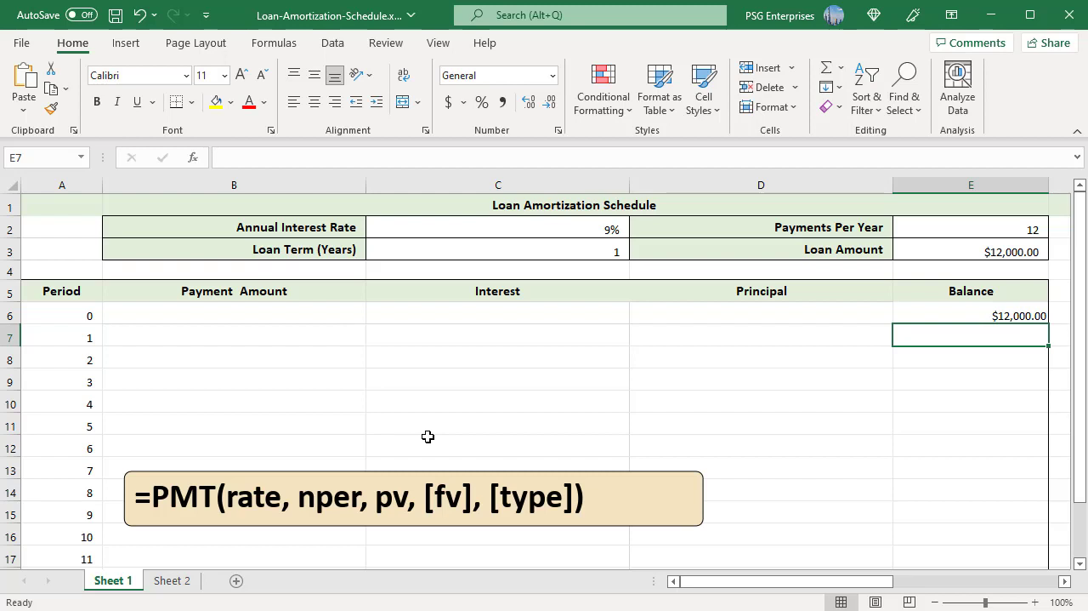
# Enter =PMT($C$2/$E$2,$C$3*$E$2,$E$3) in B7, giving a ($1,049.42) payment.
pyautogui.write('=PMT($C$2/$E$2,$C$3 * $E$2,$E$3)')
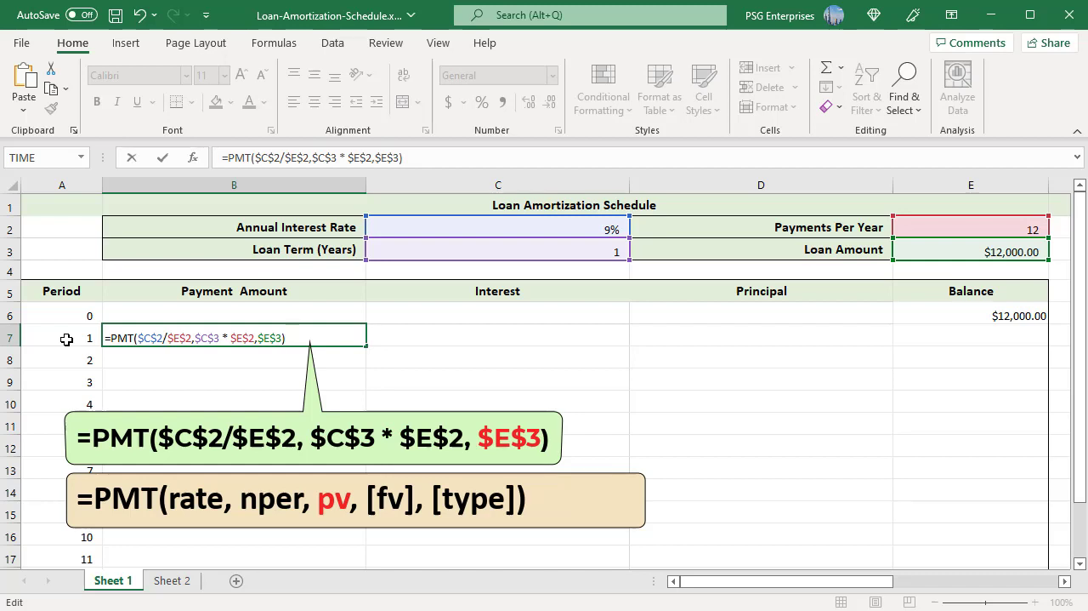
pyautogui.press('Enter')
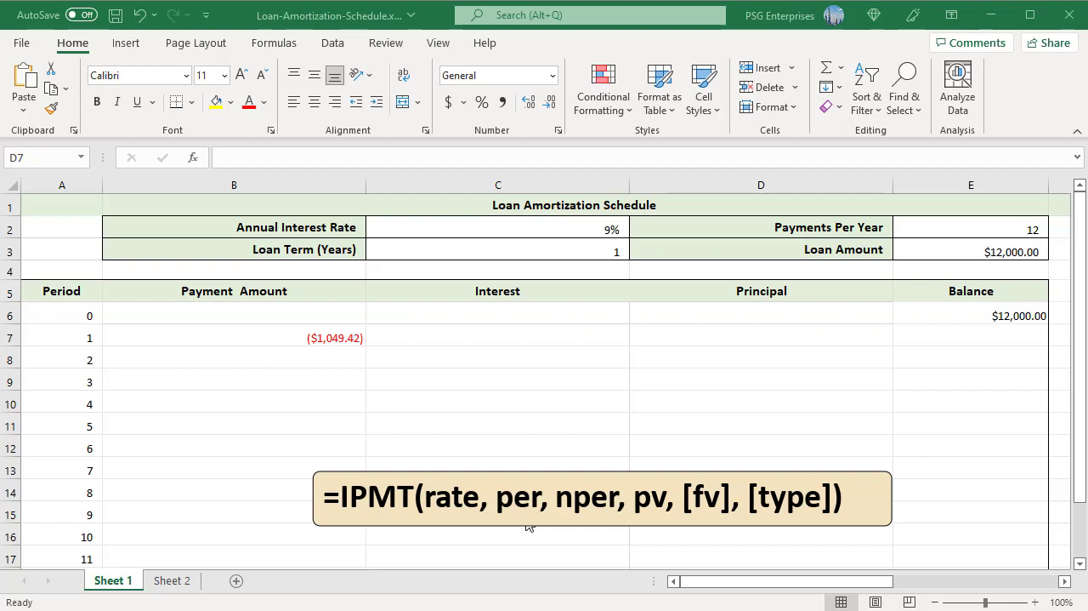
pyautogui.moveTo(602, 404)
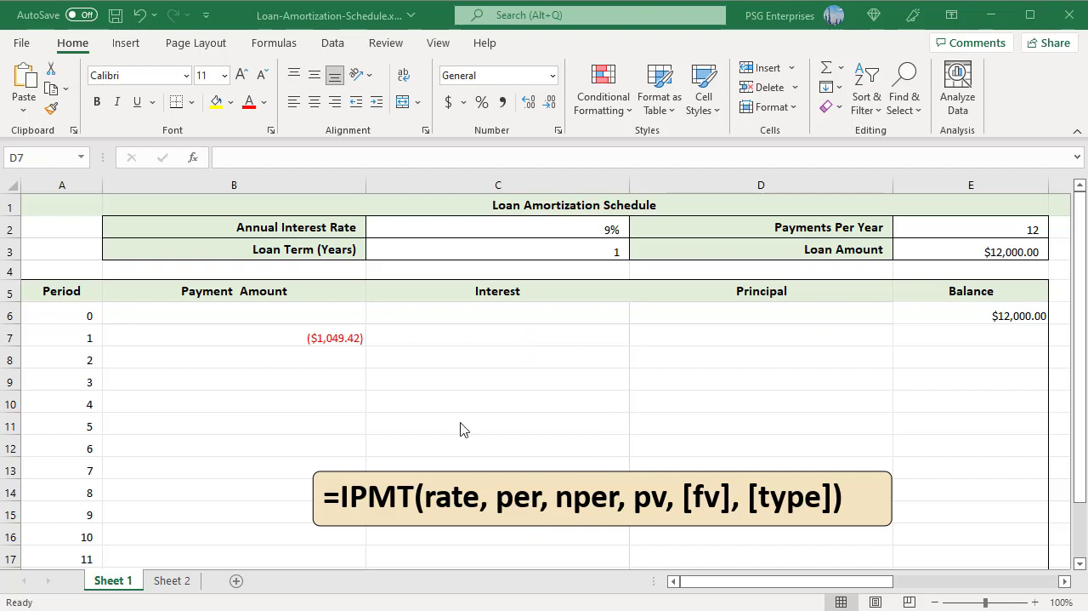
# Enter =IPMT($C$2/$E$2,A7,$C$3*$E$2,$E$3) in C7, giving ($90.00) interest.
pyautogui.write('=IPMT($C$2/$E$2,A7,$C$3 * $E$2,$E$3)')
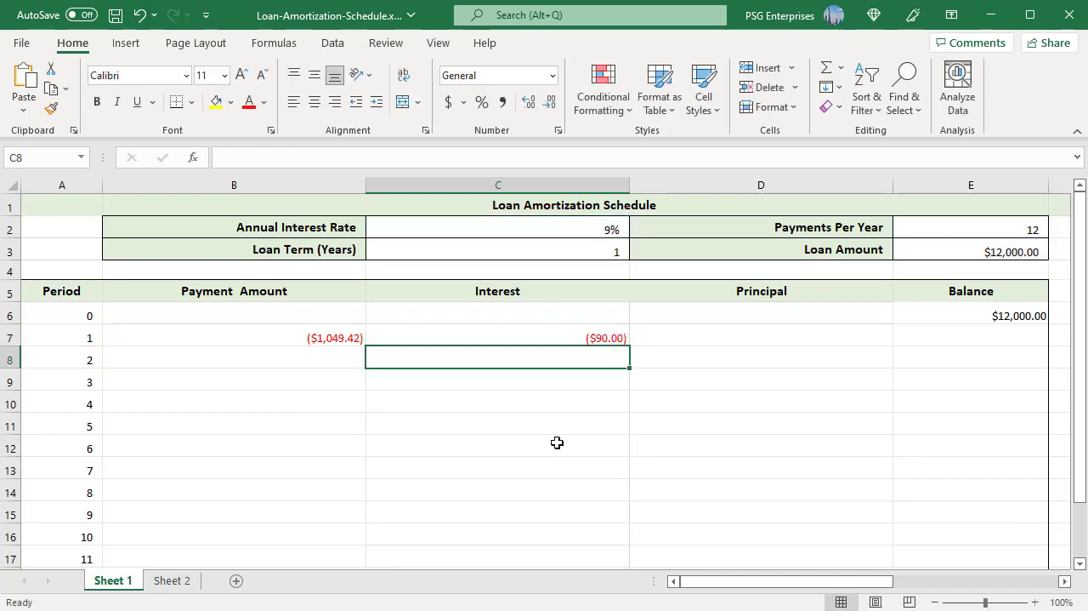
pyautogui.moveTo(752, 436)
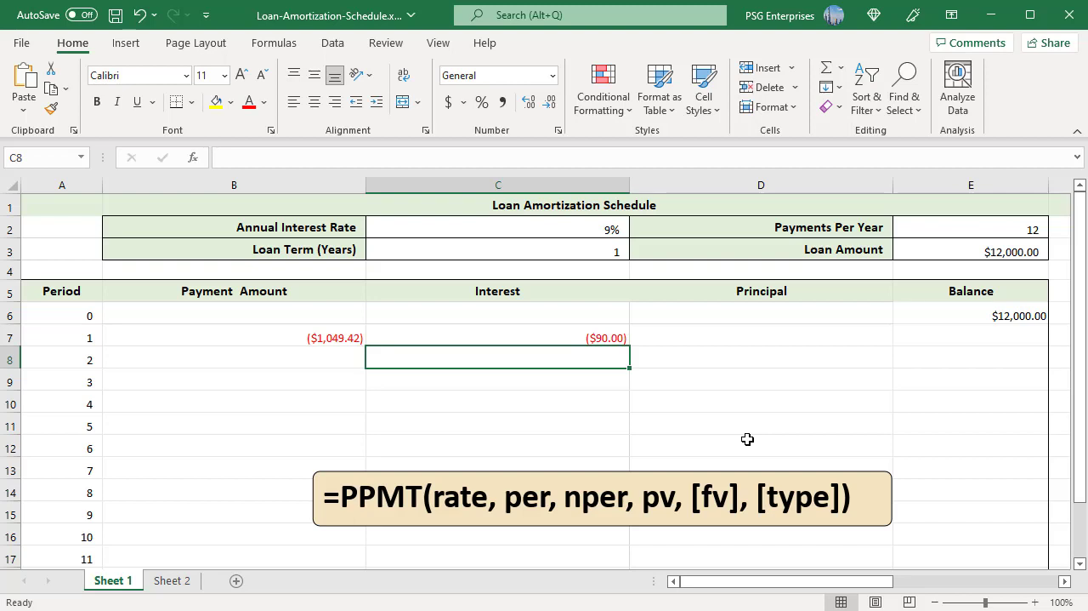
# Enter =PPMT($C$2/$E$2,A7,$C$3*$E$2,$E$3) in D7, giving ($959.42) principal.
pyautogui.write('=PPMT($C$2/$E$2,A7,$C$3 * $E$2,$E$3)')
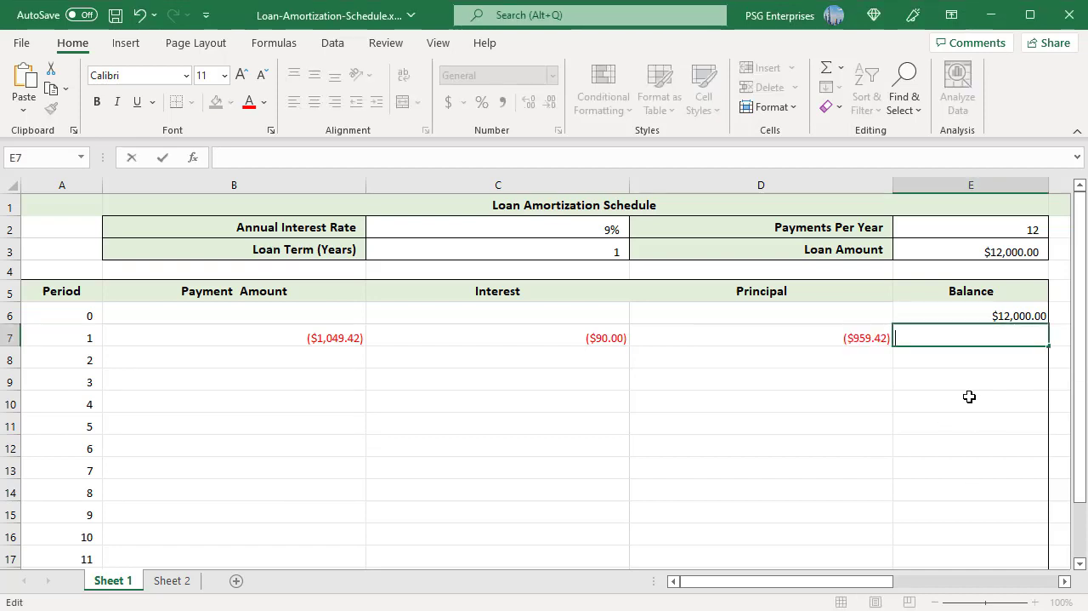
# Enter the running balance formula =E6 + D7 in E7.
pyautogui.write('=E6 + D7')
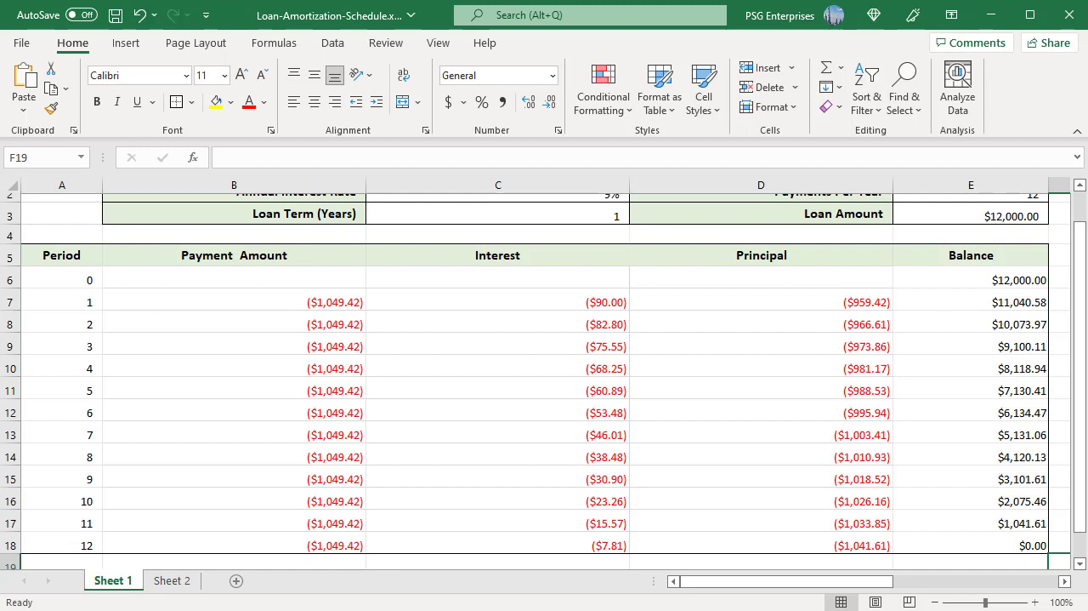
# Switch to Sheet 2 and open the period 1 PPMT formula in D7 for editing.
pyautogui.click(171, 580)
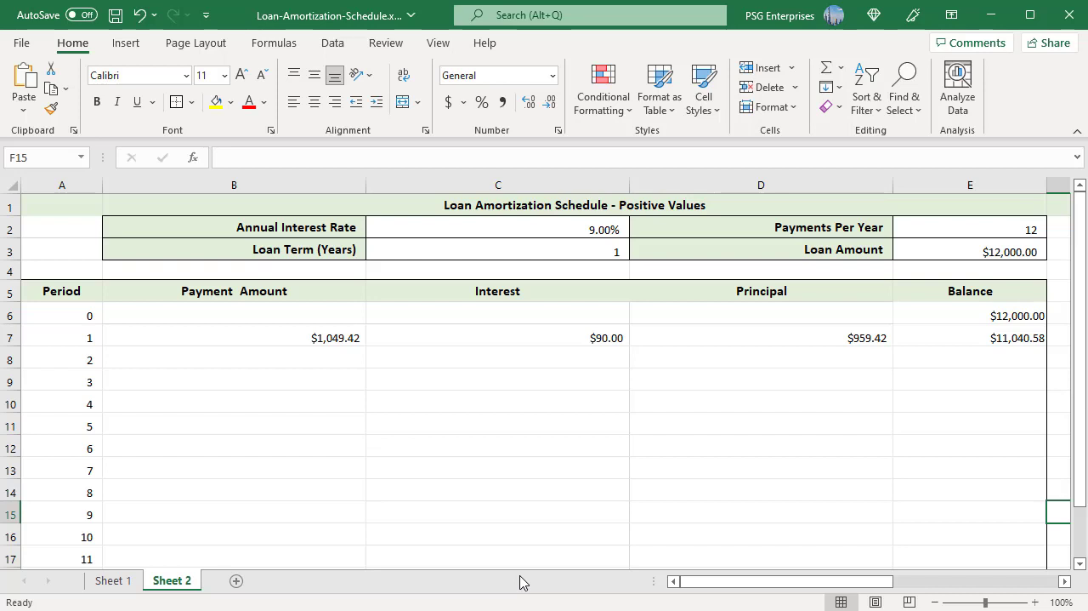
pyautogui.doubleClick(234, 337)
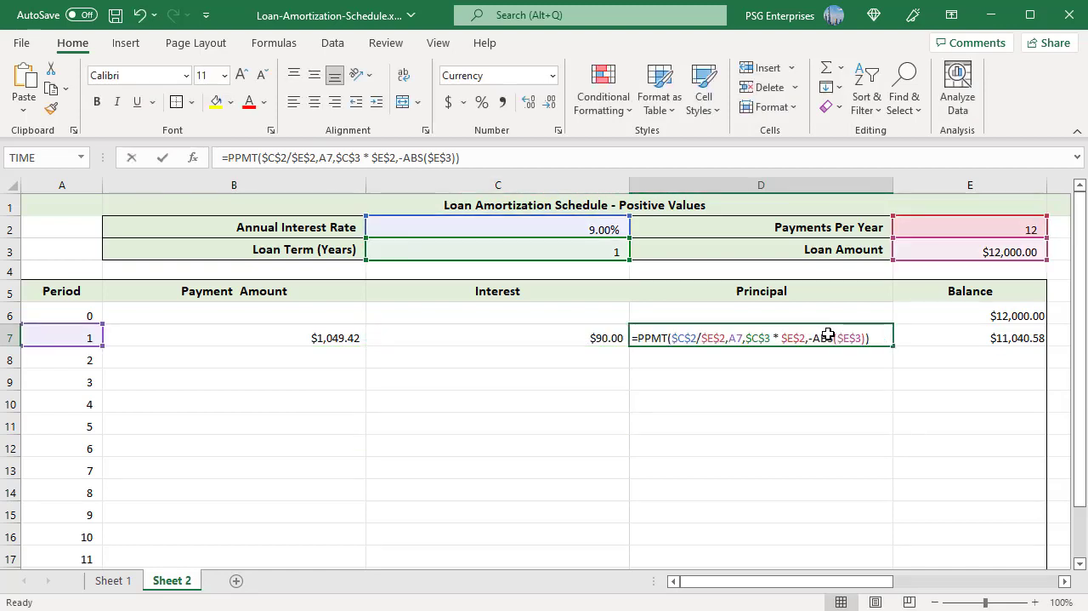
# Leave D7 and commit E7 as =E6 - D7, showing a $11,040.58 balance.
pyautogui.press('Enter')
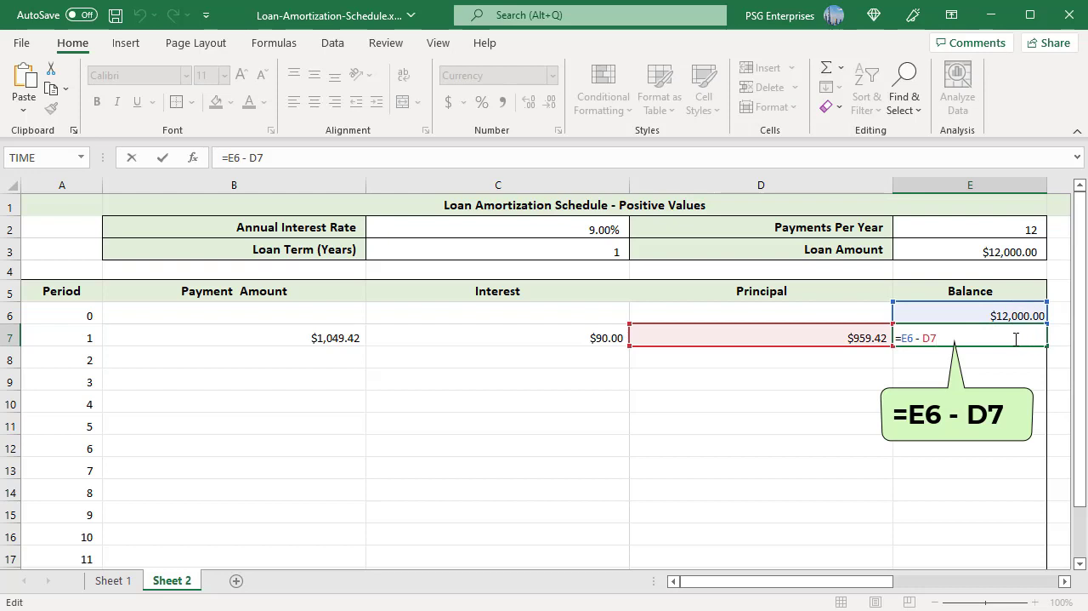
pyautogui.press('Enter')
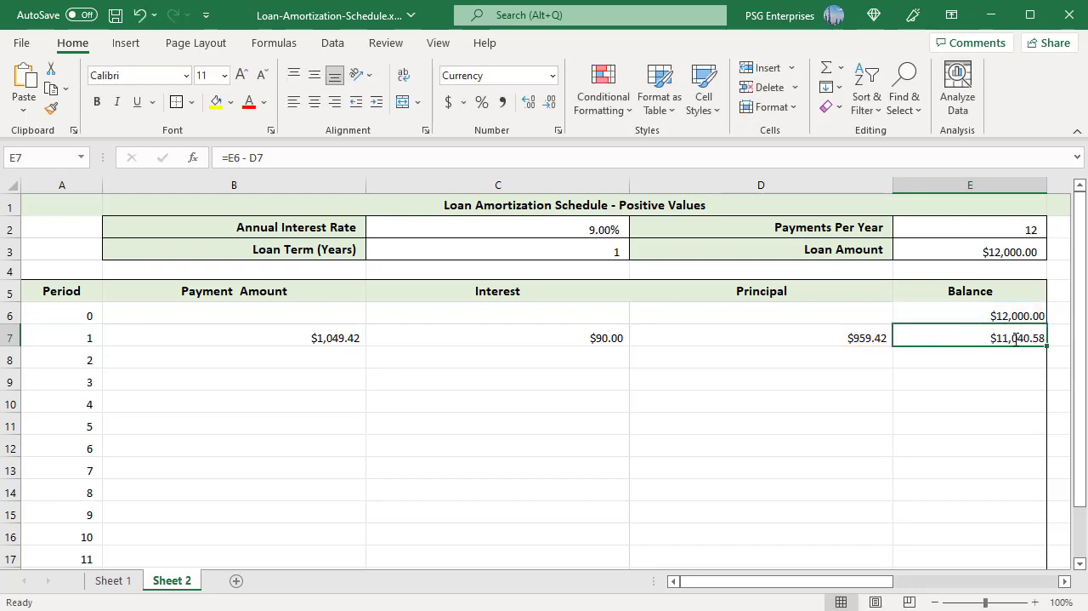